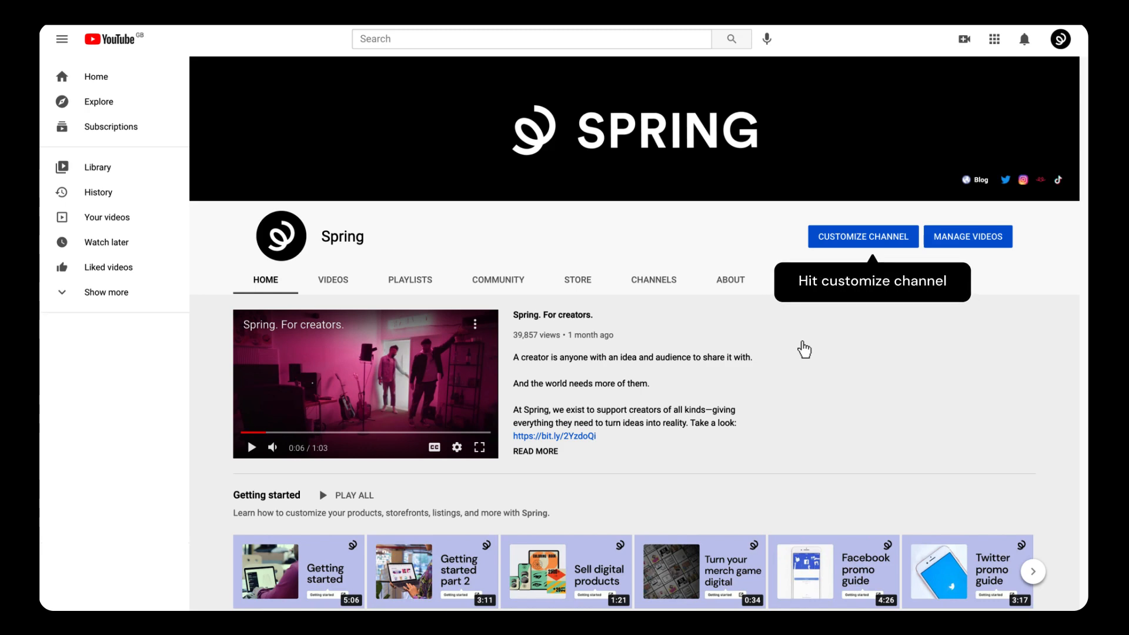
Step: Go from the channel page through Customize Channel to the Studio Monetization section
{"action": "left_click", "coordinate": [863, 236]}
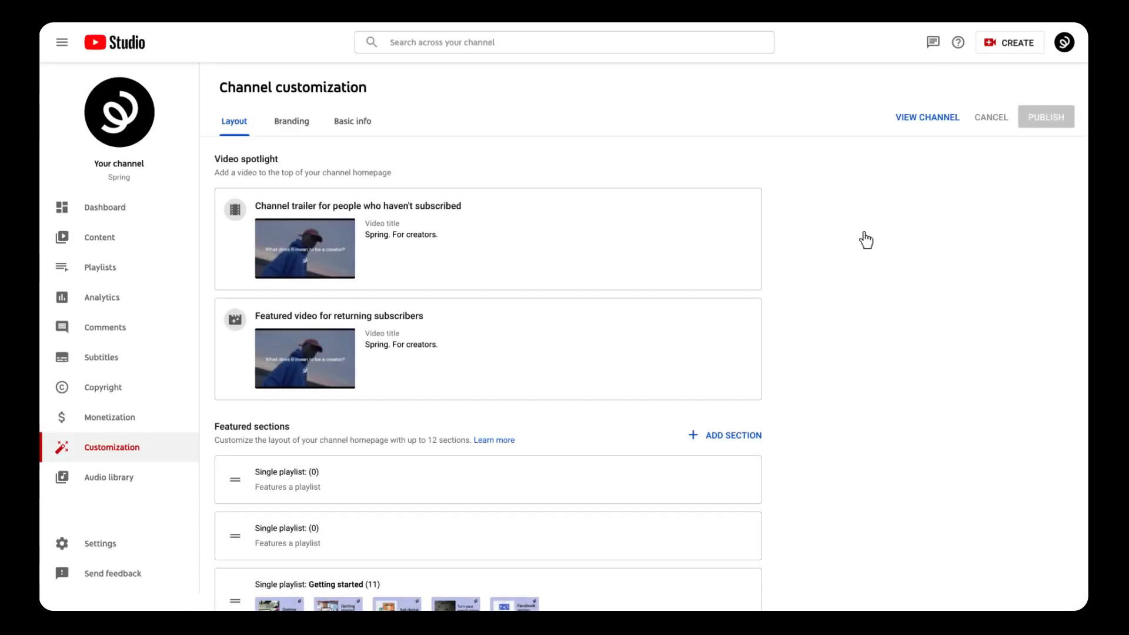
{"action": "mouse_move", "coordinate": [110, 418]}
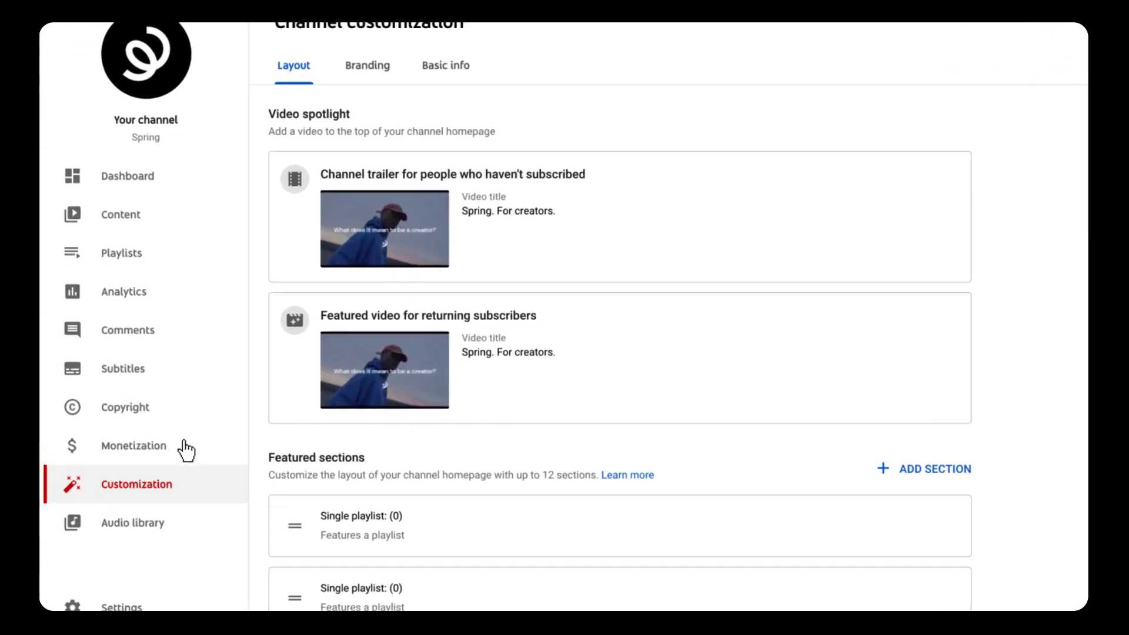
{"action": "left_click", "coordinate": [134, 446]}
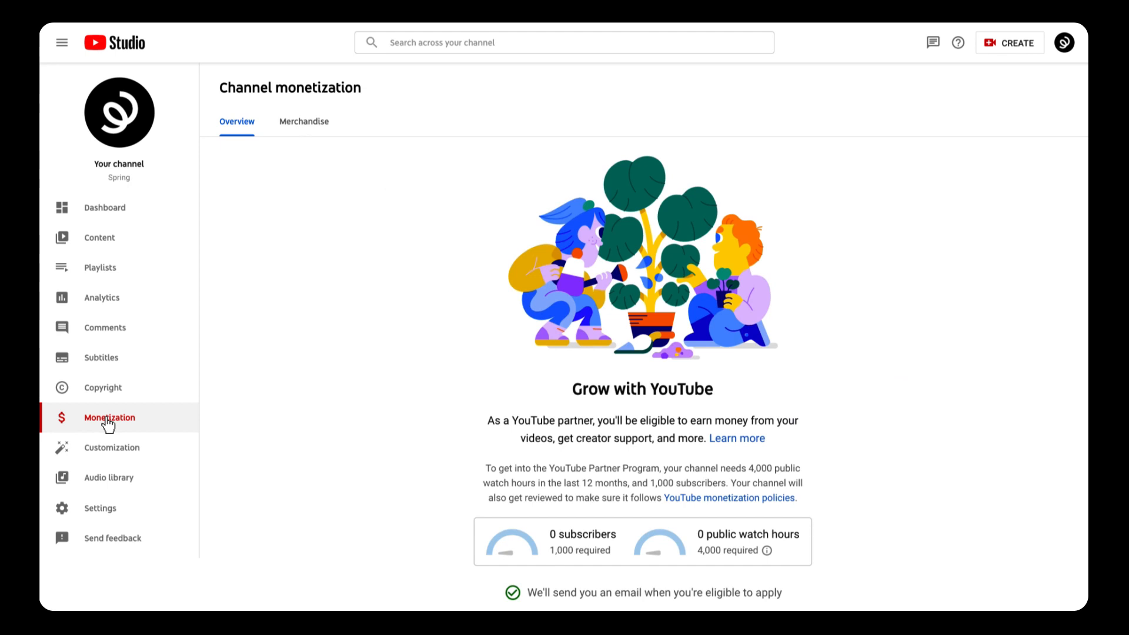
Step: Start merchandise setup, choose Spring as the store and accept its connection terms
{"action": "left_click", "coordinate": [303, 121]}
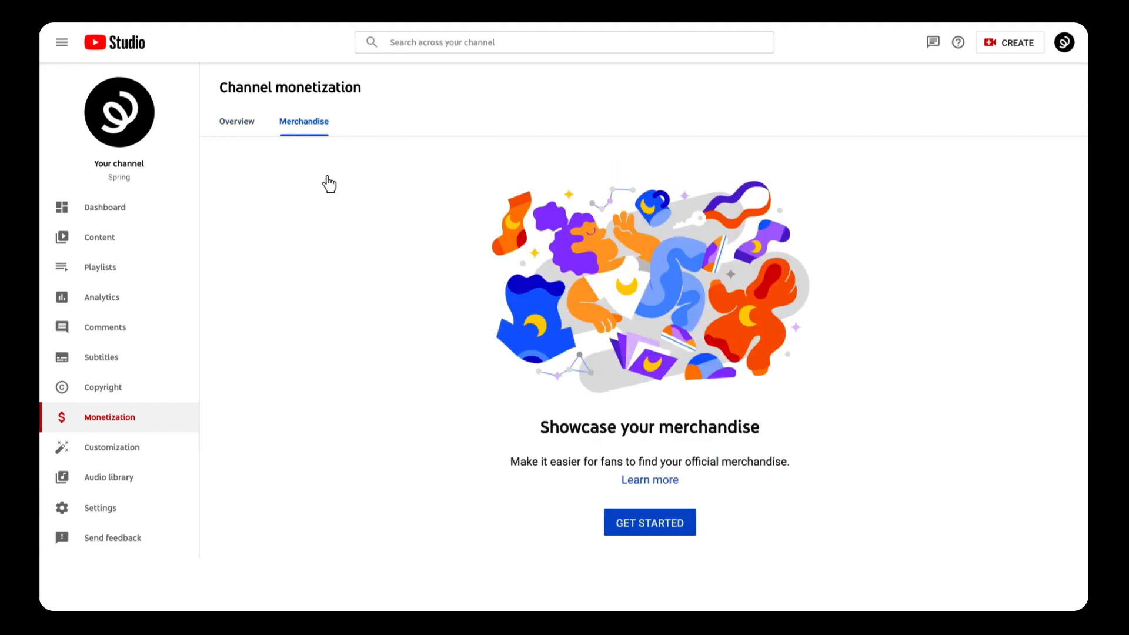
{"action": "left_click", "coordinate": [649, 523]}
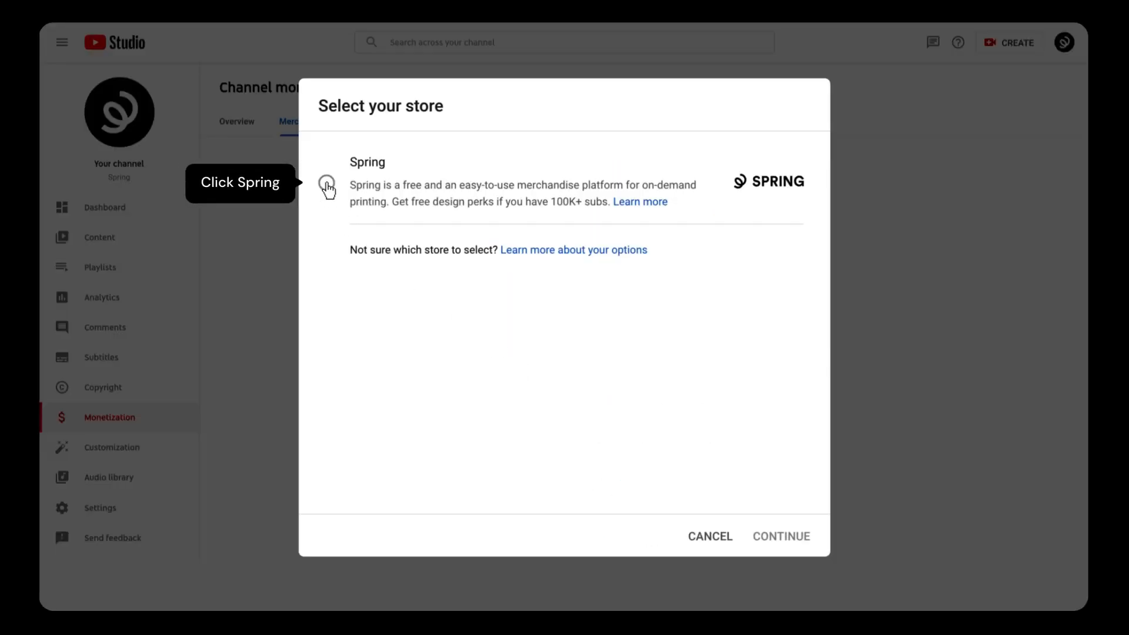
{"action": "left_click", "coordinate": [781, 537]}
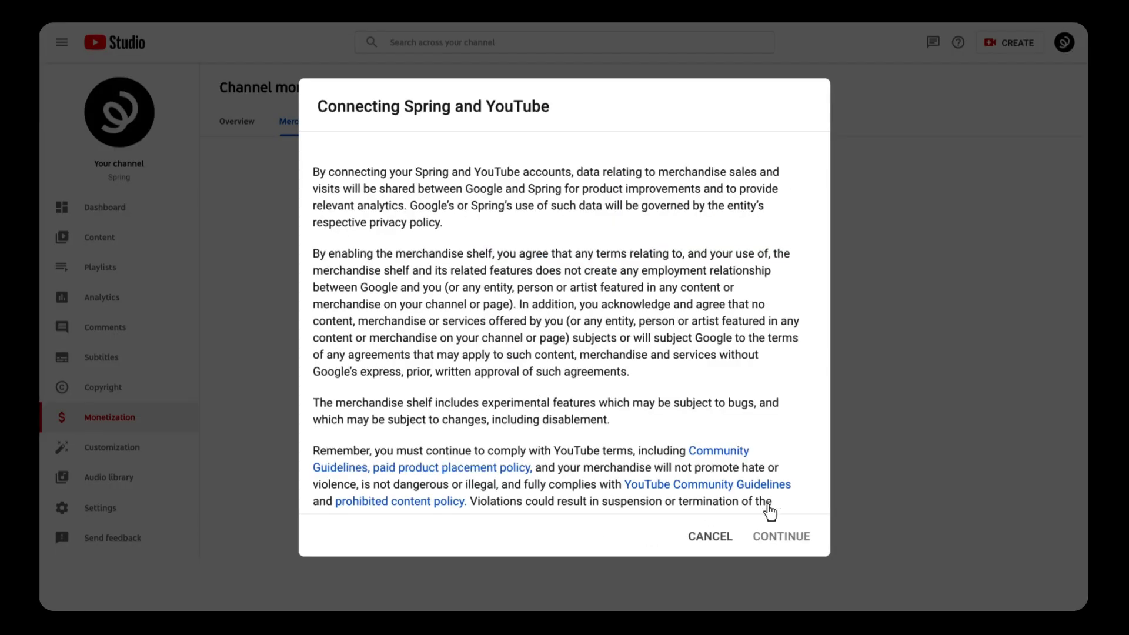
{"action": "left_click", "coordinate": [781, 536]}
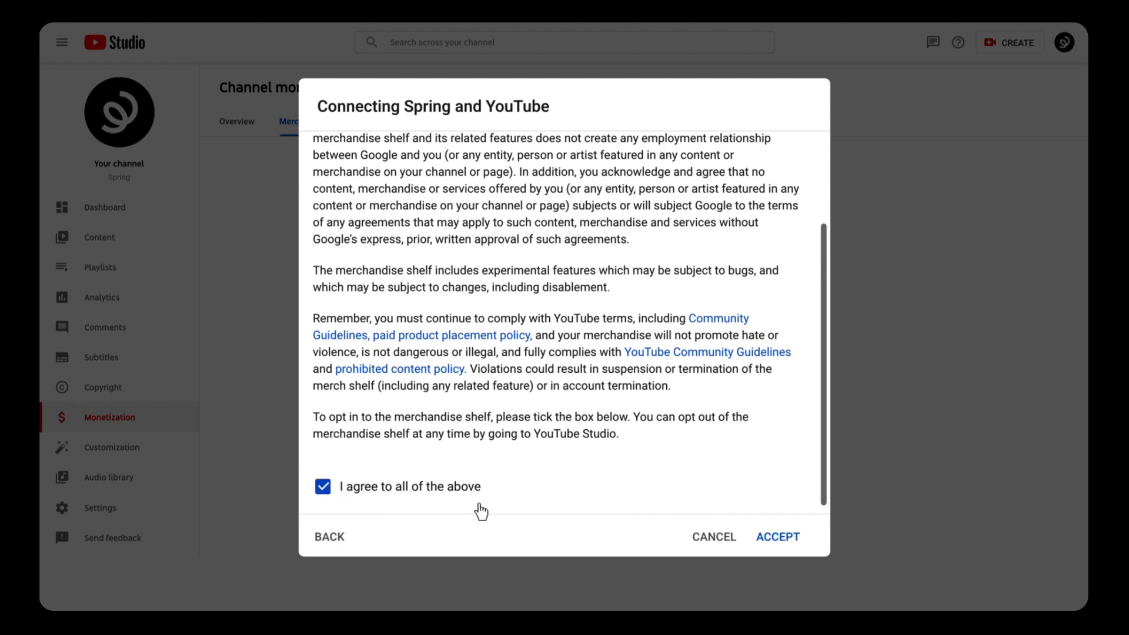
{"action": "left_click", "coordinate": [777, 536]}
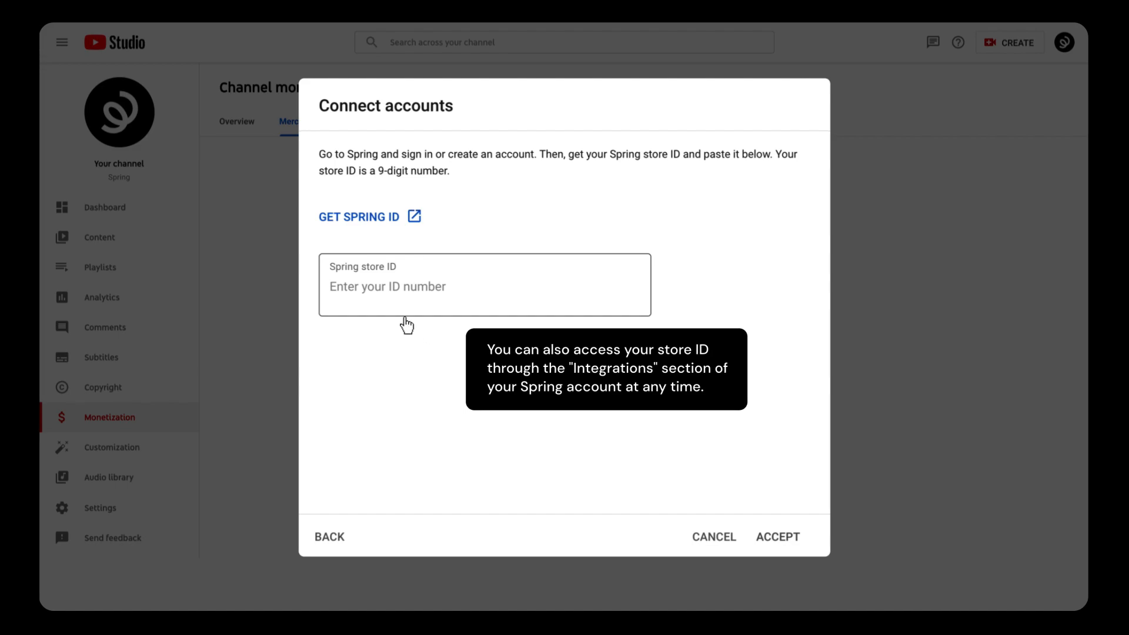
Step: Go to Spring via Get Spring ID and sign up for a new Spring account
{"action": "left_click", "coordinate": [358, 216]}
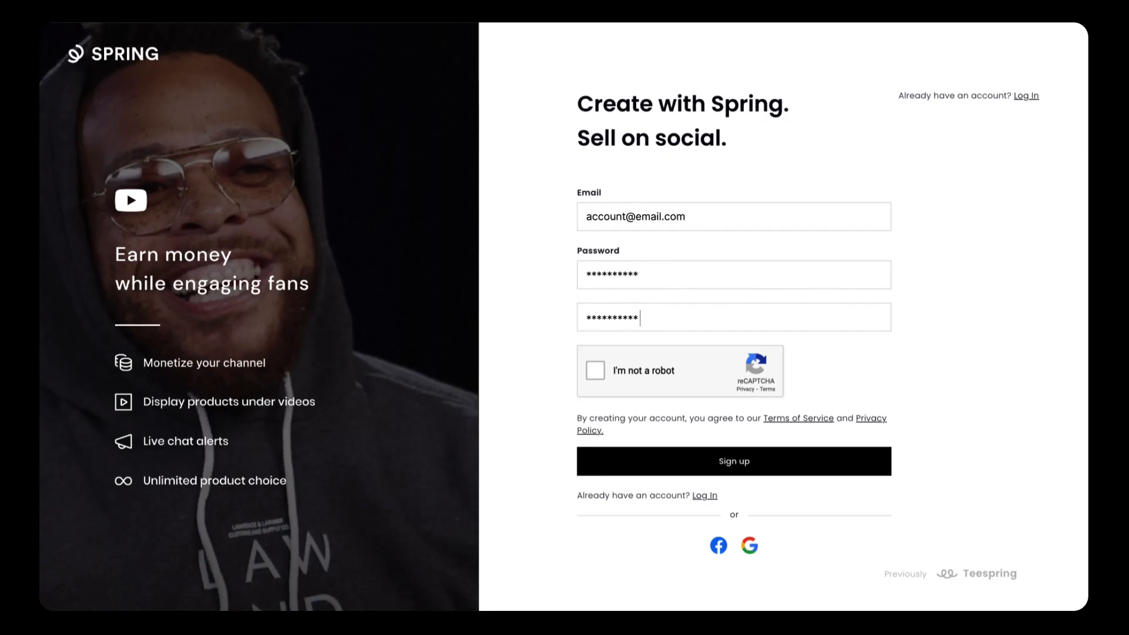
{"action": "left_click", "coordinate": [734, 461]}
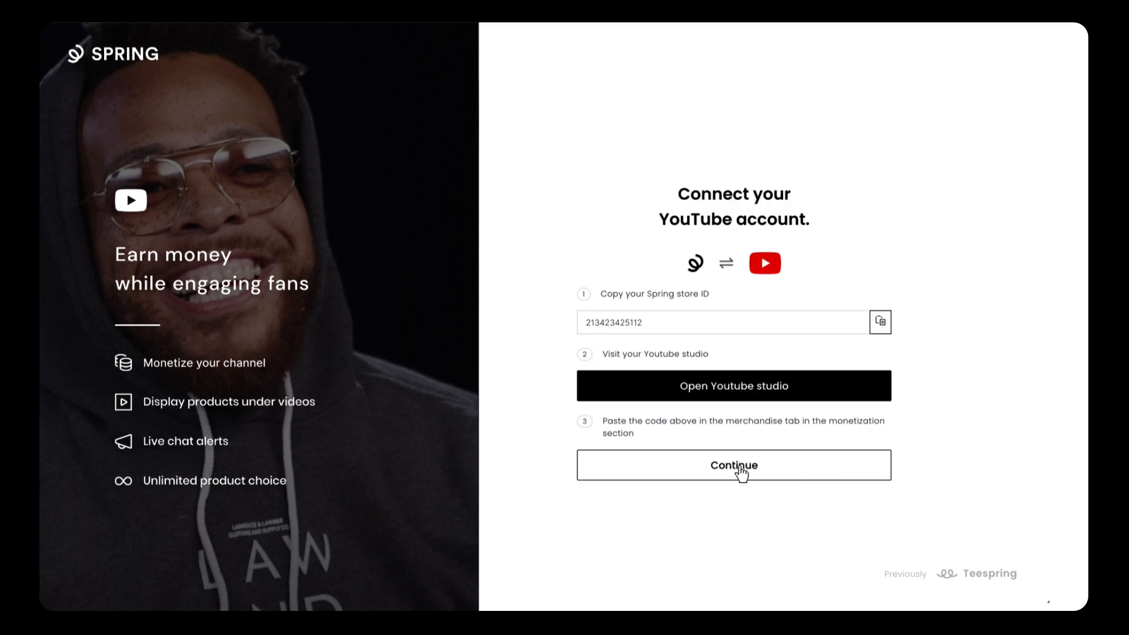
{"action": "mouse_move", "coordinate": [880, 321]}
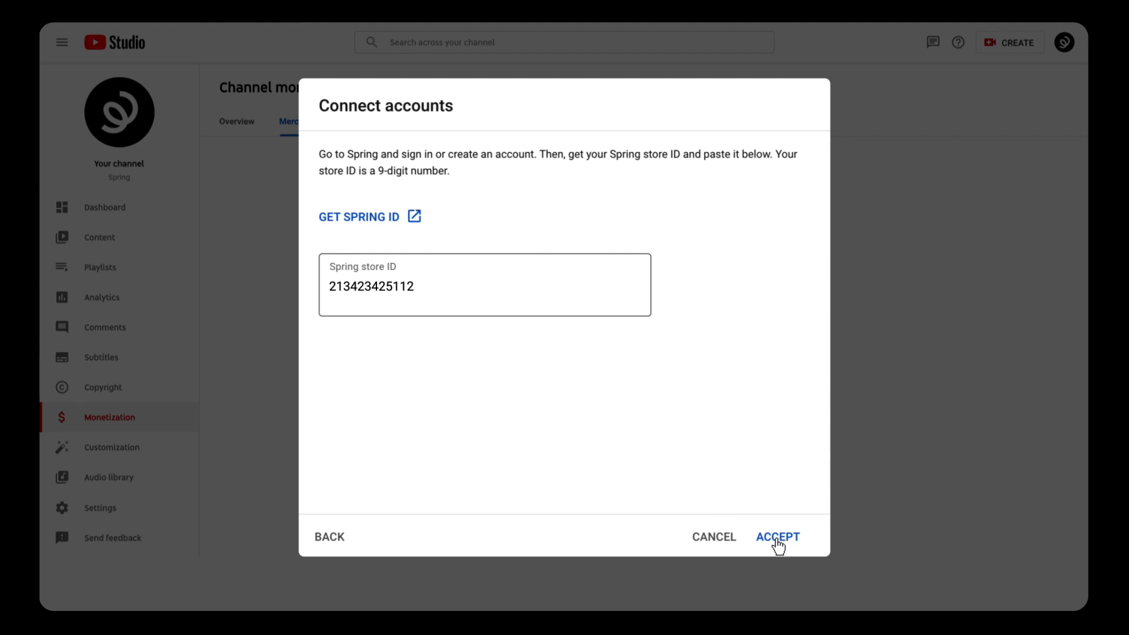
{"action": "left_click", "coordinate": [778, 536]}
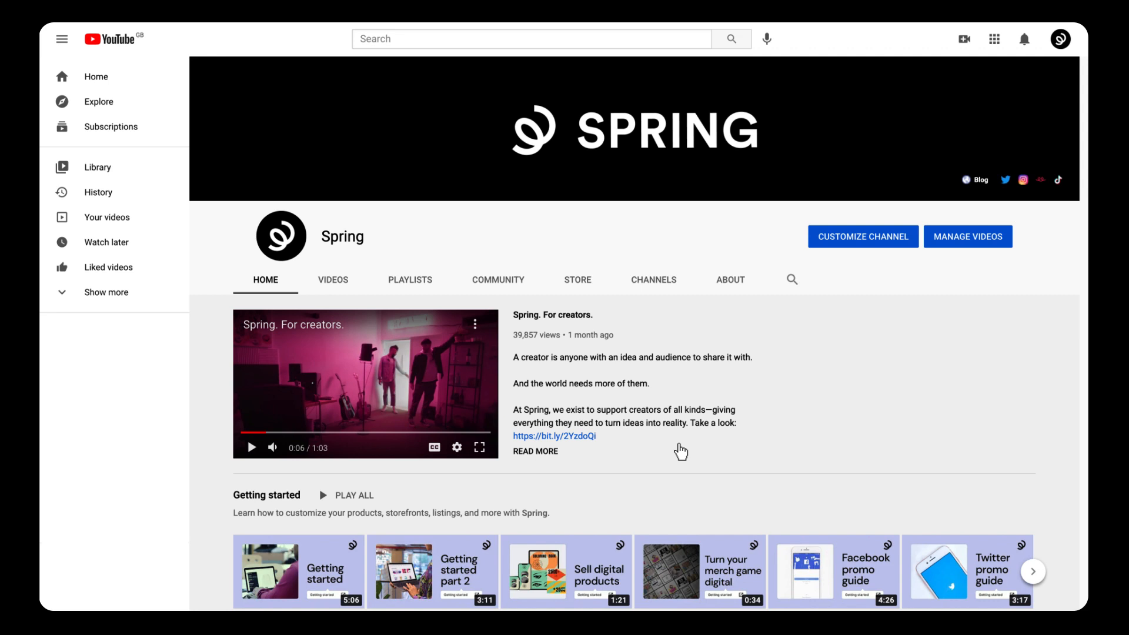
{"action": "mouse_move", "coordinate": [106, 216]}
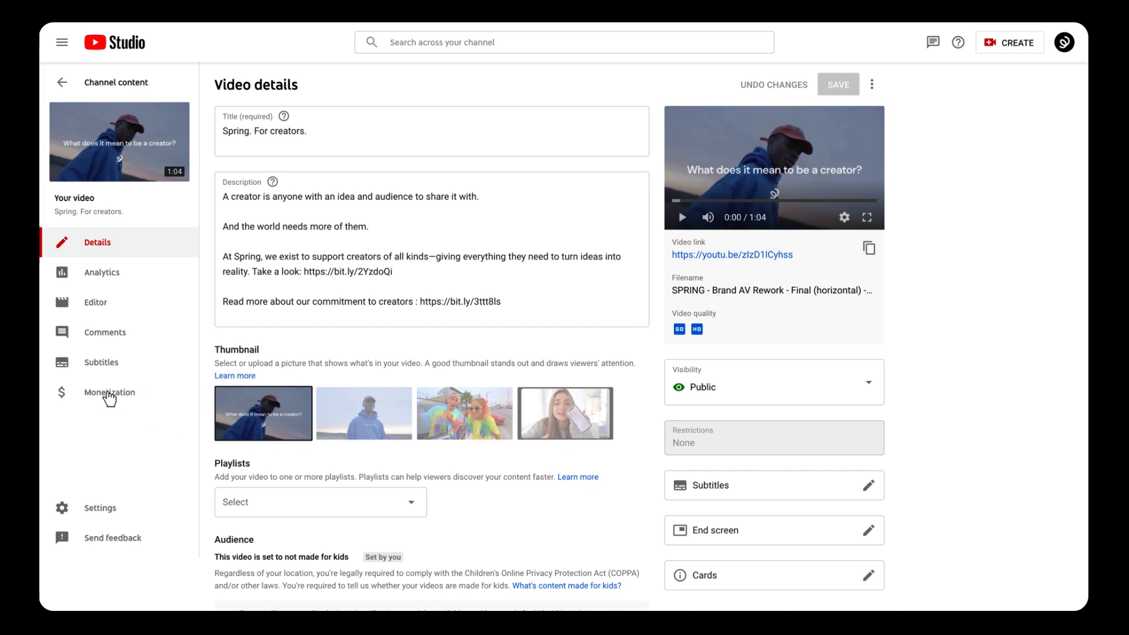
Step: Show the Merchandise monetization settings for the video 'Spring. For creators.'
{"action": "left_click", "coordinate": [109, 393]}
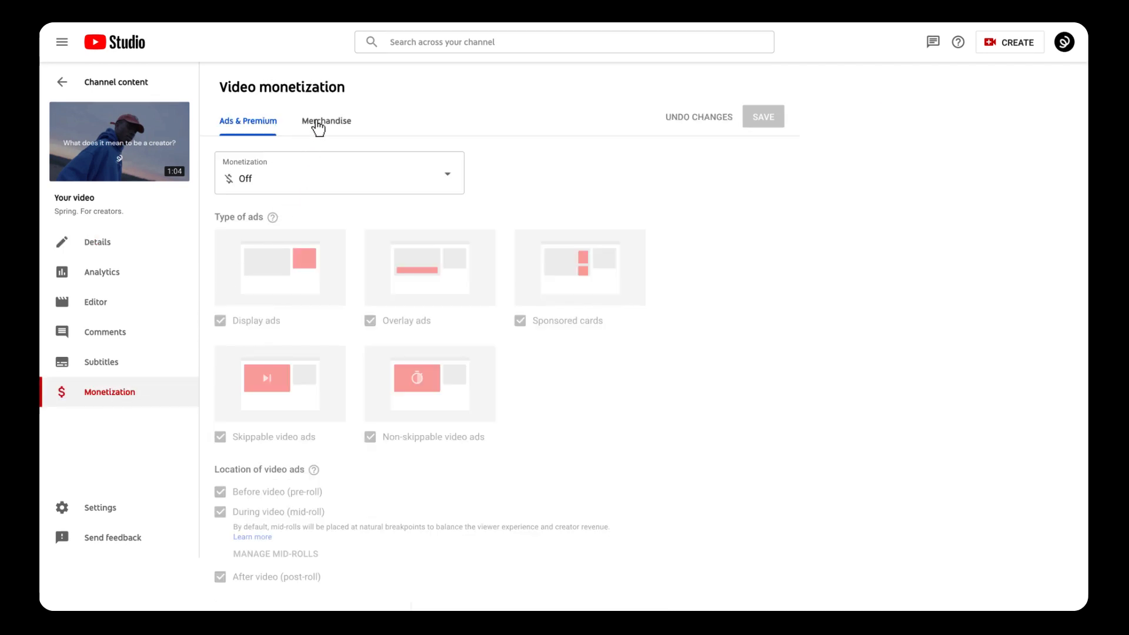
{"action": "left_click", "coordinate": [325, 121]}
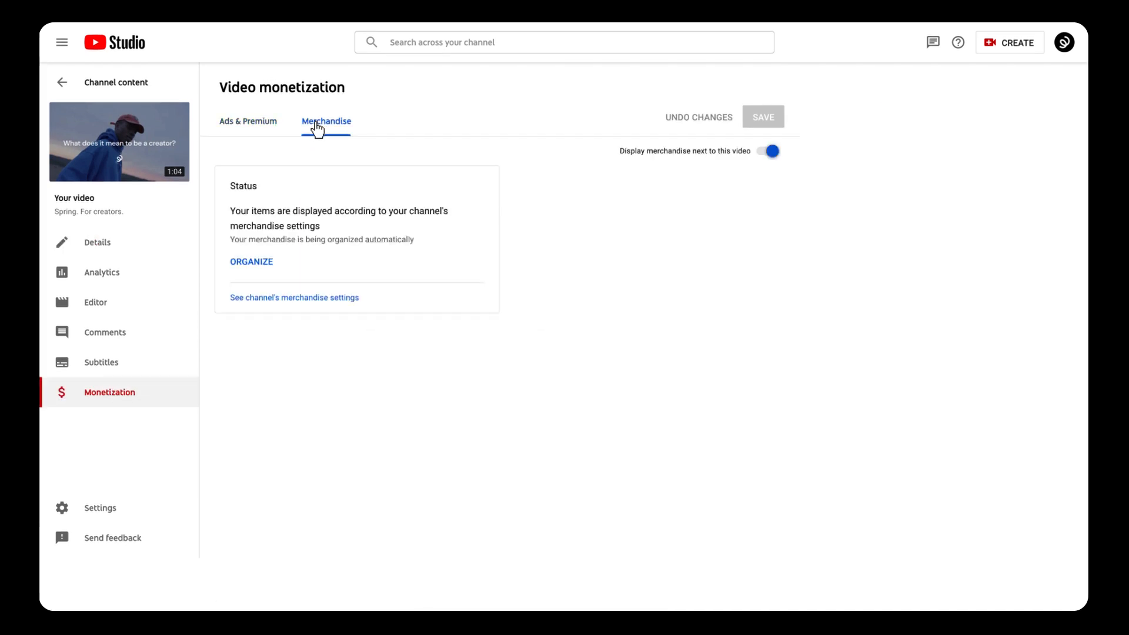
Step: Organize four items onto the display shelf and switch on 'Display merchandise next to this video'
{"action": "left_click", "coordinate": [252, 261]}
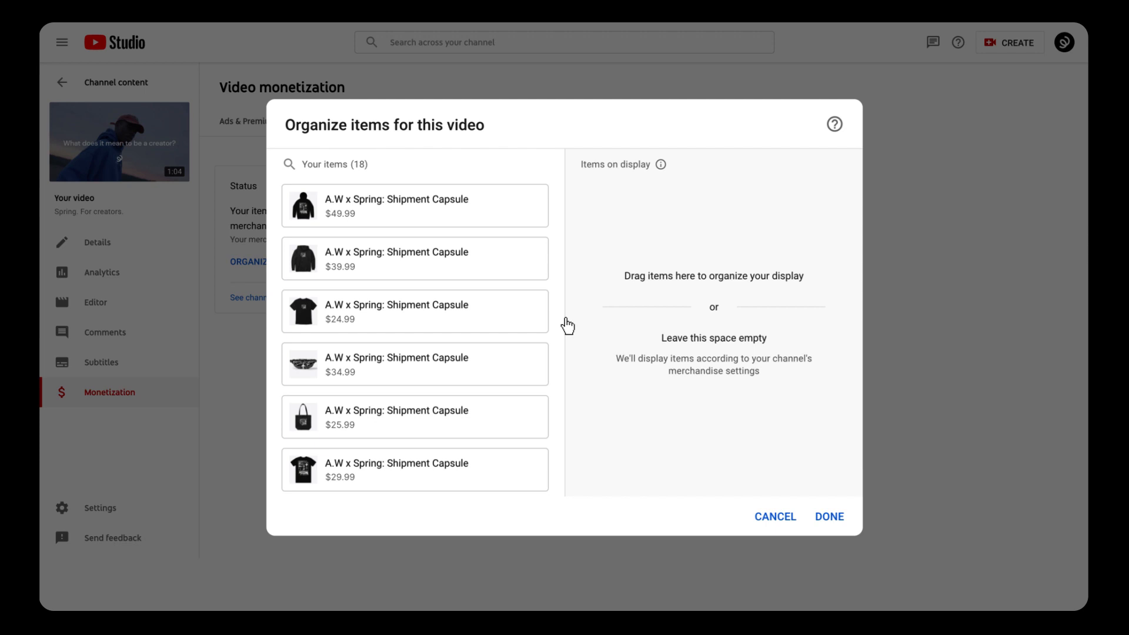
{"action": "mouse_move", "coordinate": [499, 284]}
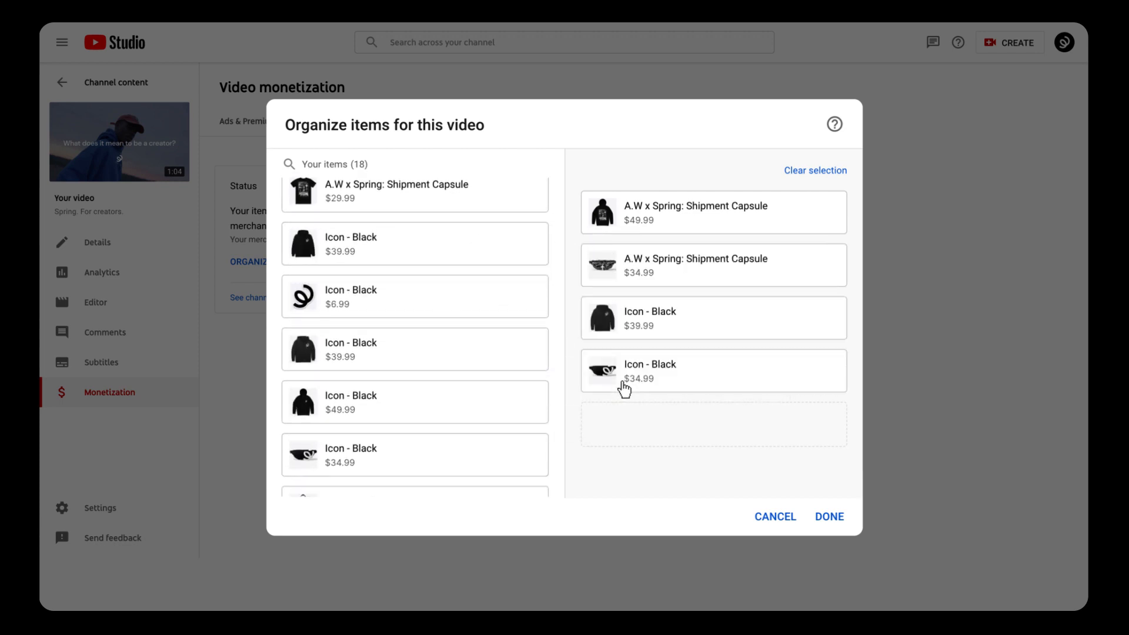
{"action": "mouse_move", "coordinate": [667, 420]}
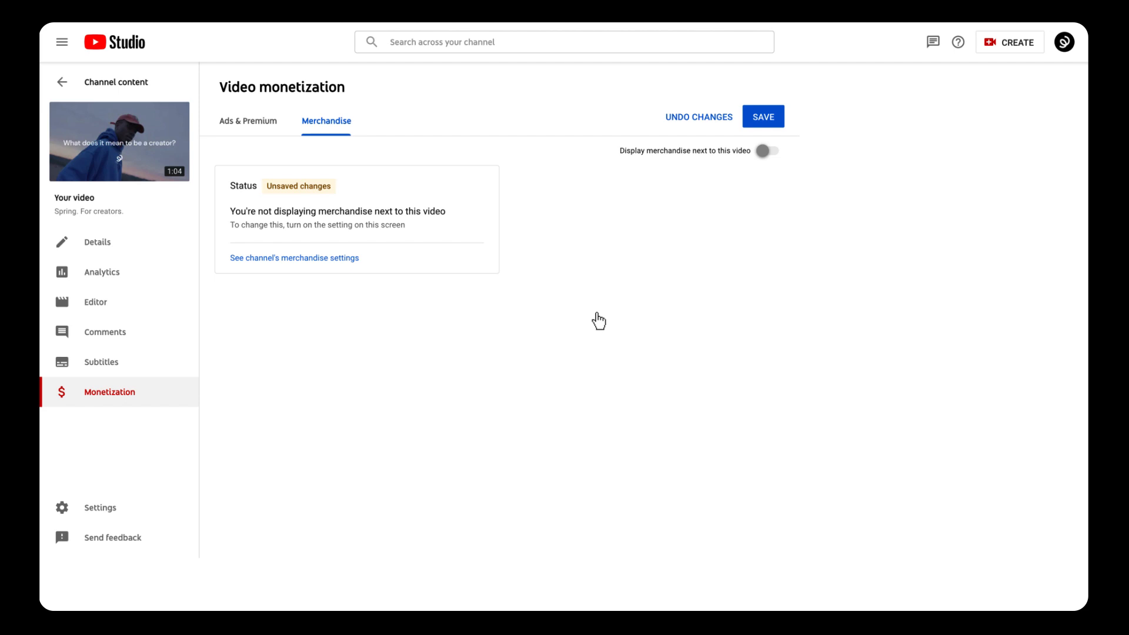
{"action": "left_click", "coordinate": [767, 150]}
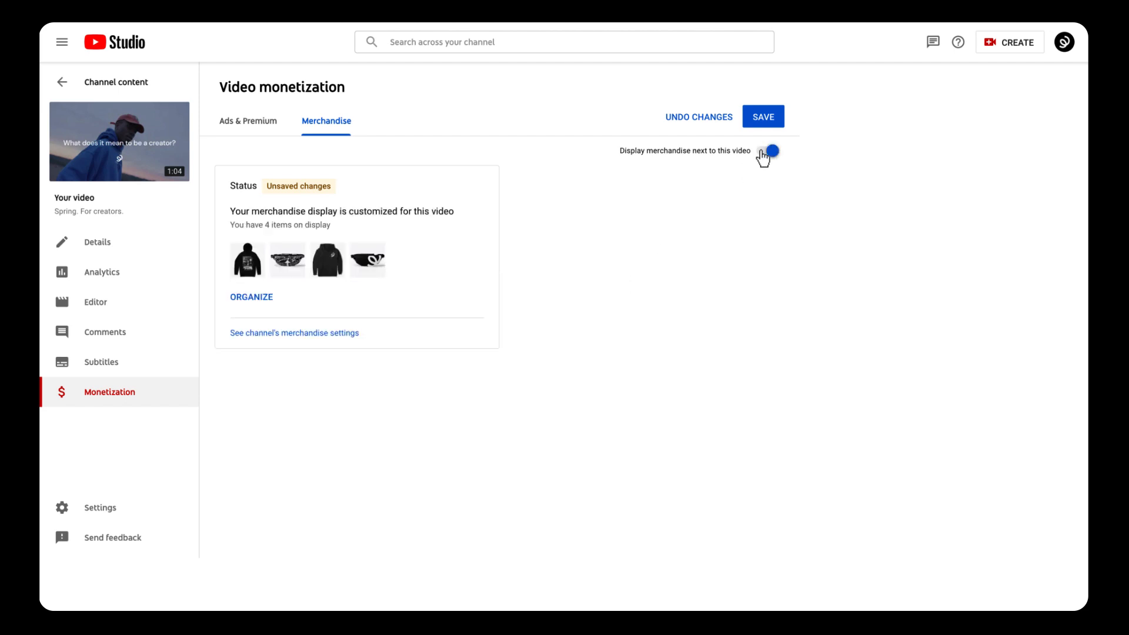